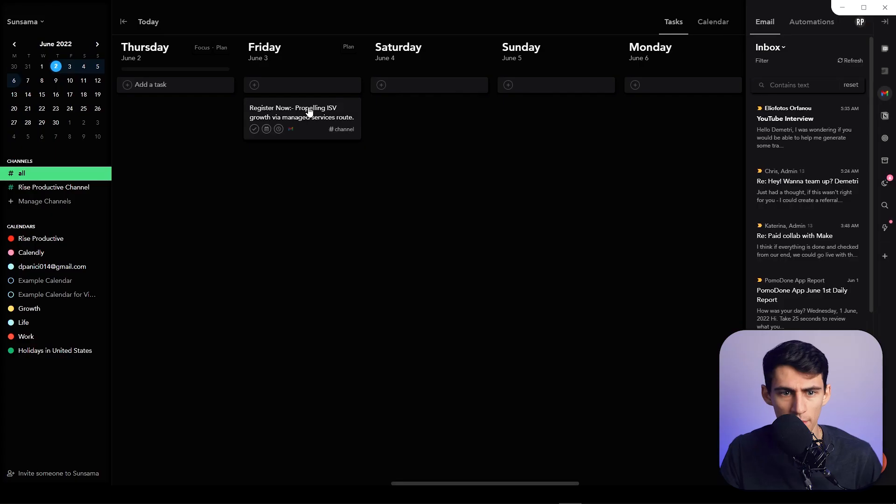
- Give the Register Now webinar task a 1:00 planned time and start its timer
click(302, 113)
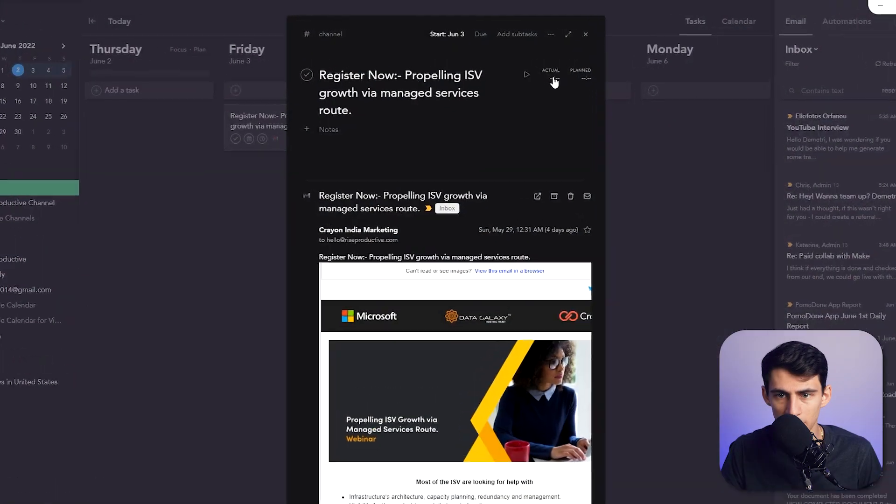
click(580, 78)
text(1:00)
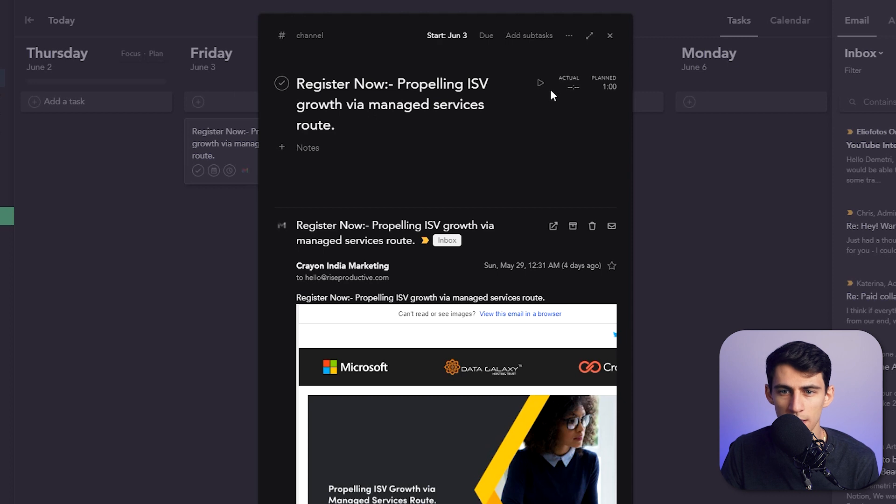
mouse_move(539, 85)
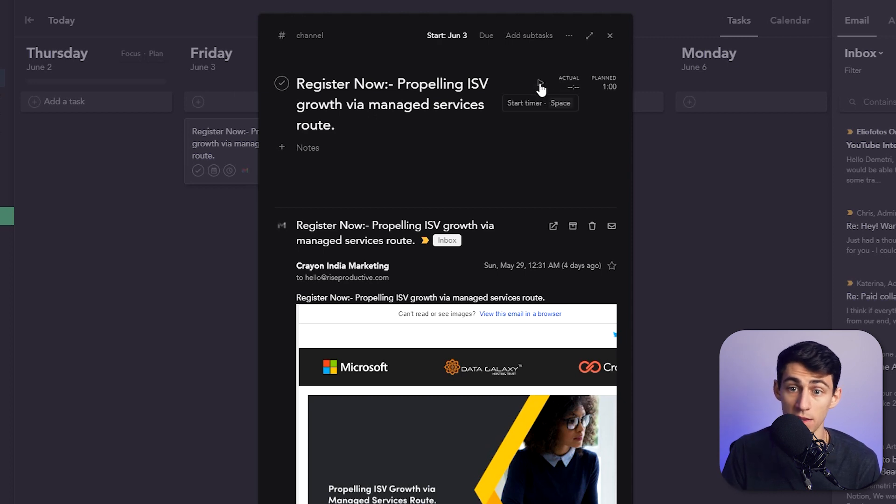
click(524, 103)
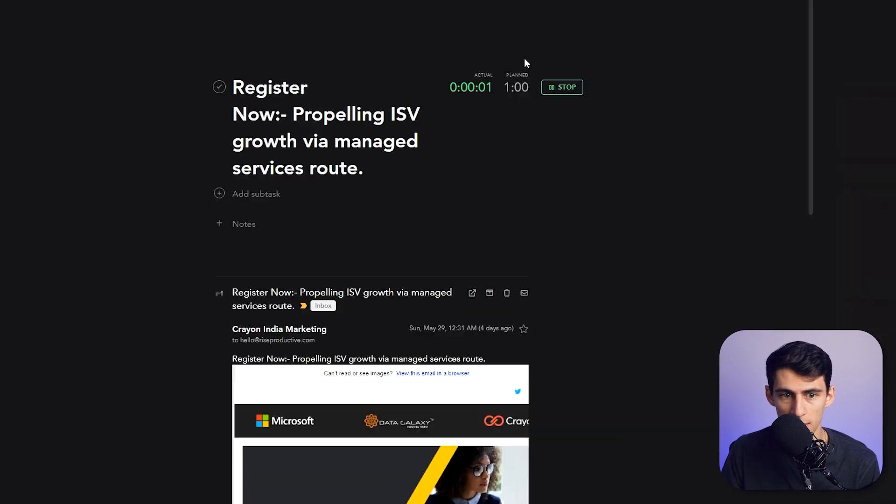
- Scroll down the planner to reach the Register Now task under Thursday
scroll(down, 3)
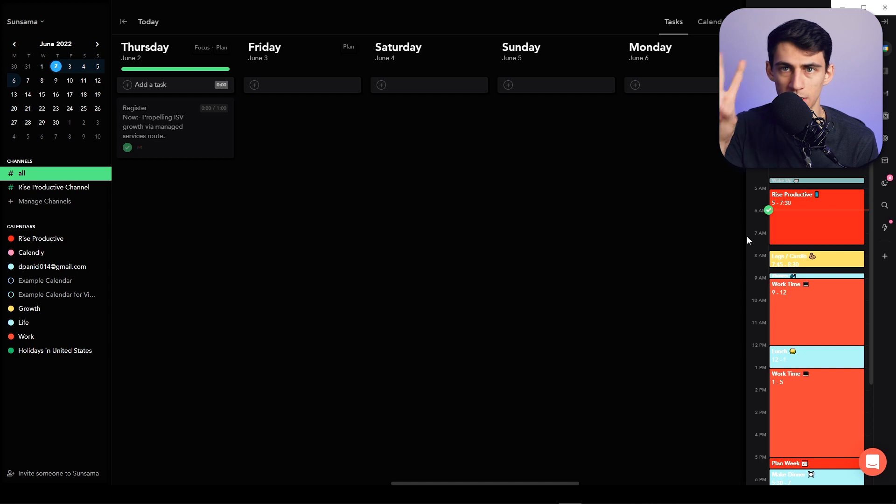
- Edit the Rise Productive Channel and bring up its linked-calendar choice
click(55, 187)
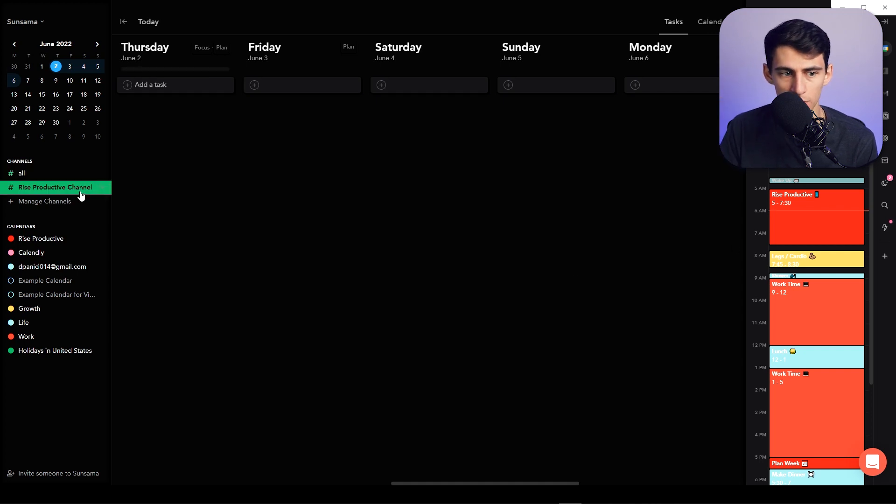
click(55, 187)
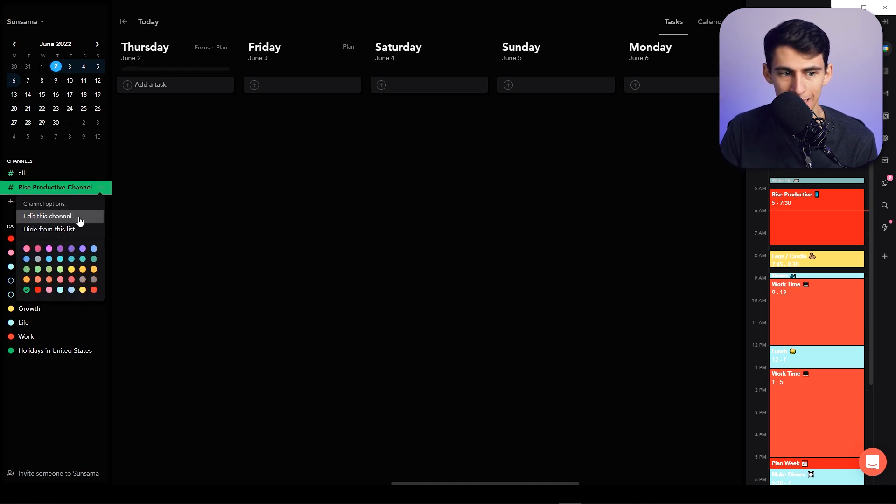
click(47, 215)
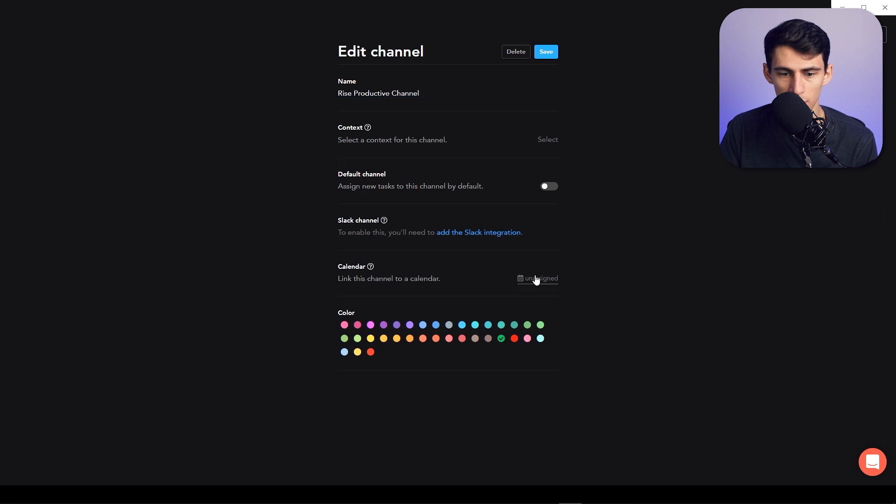
click(540, 278)
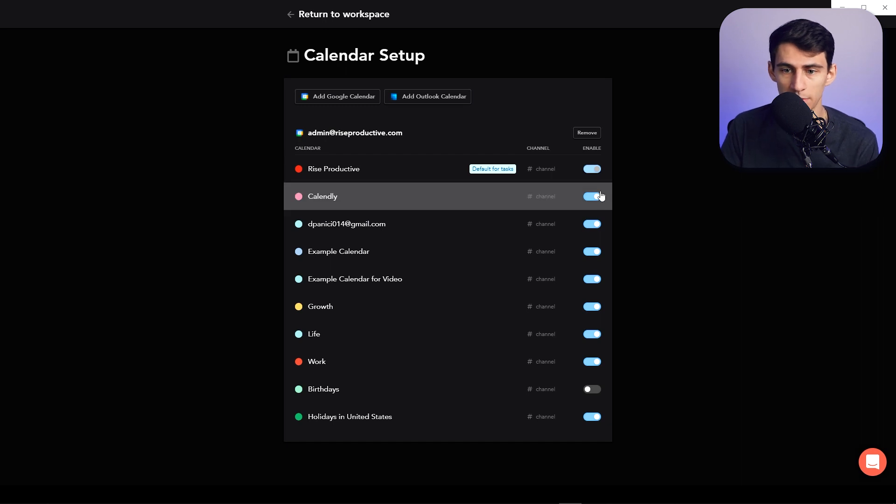
- Set the Rise Productive calendar's channel, then go to Manage channels
click(591, 196)
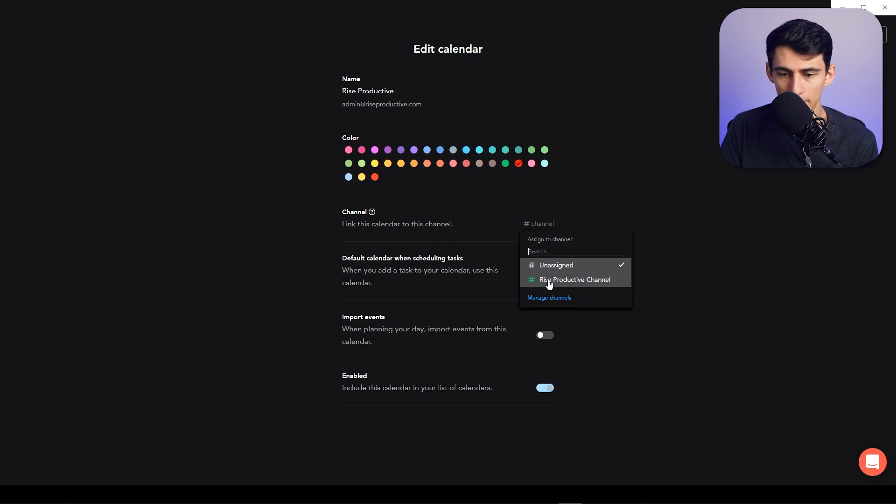
click(573, 279)
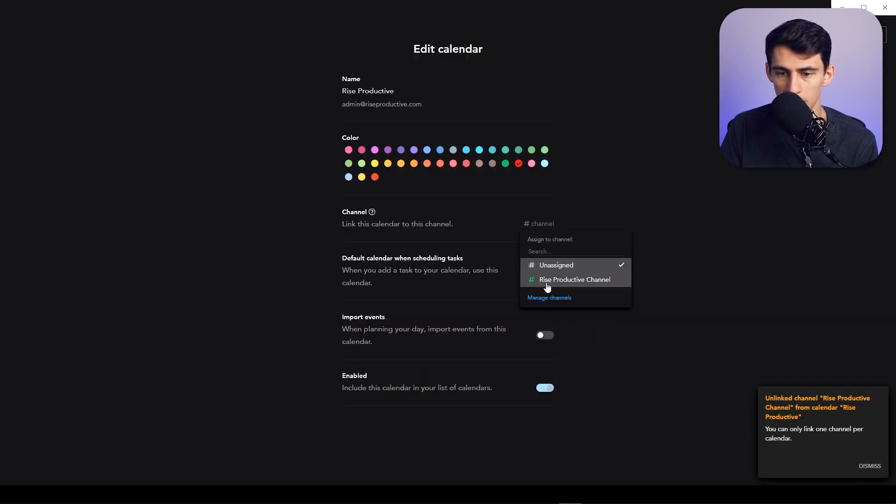
click(548, 296)
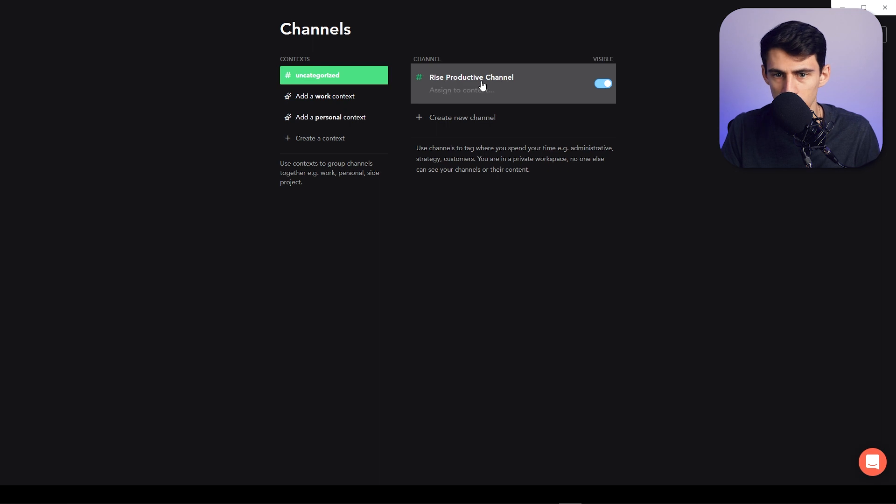
- Create a new Meetings channel and open its settings
click(461, 118)
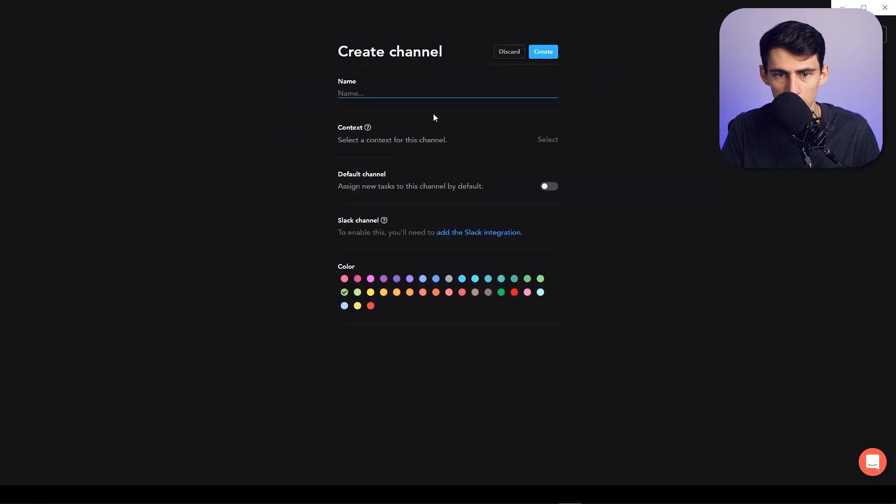
click(507, 52)
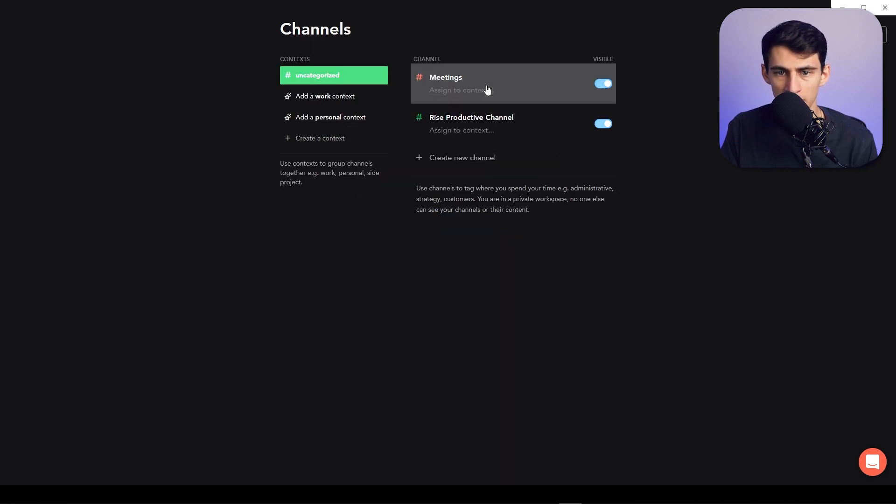
click(445, 77)
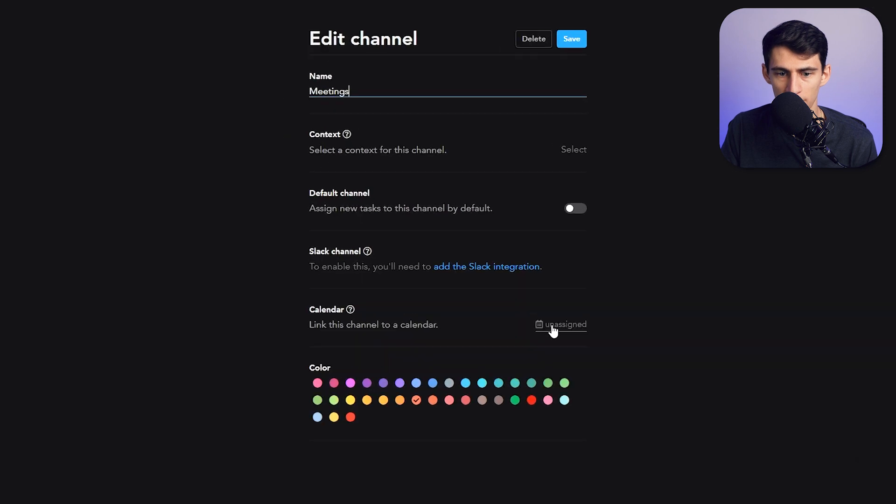
- Link the Calendly calendar to the #Meetings channel and finish editing
click(564, 324)
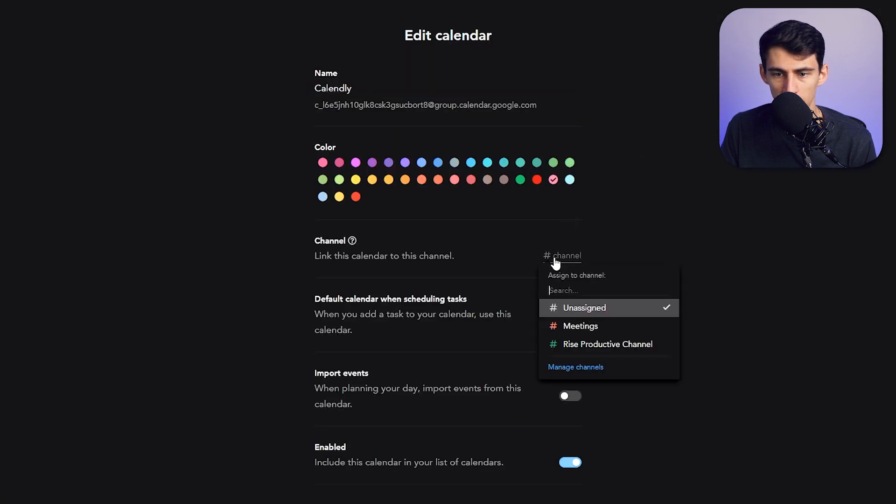
click(580, 325)
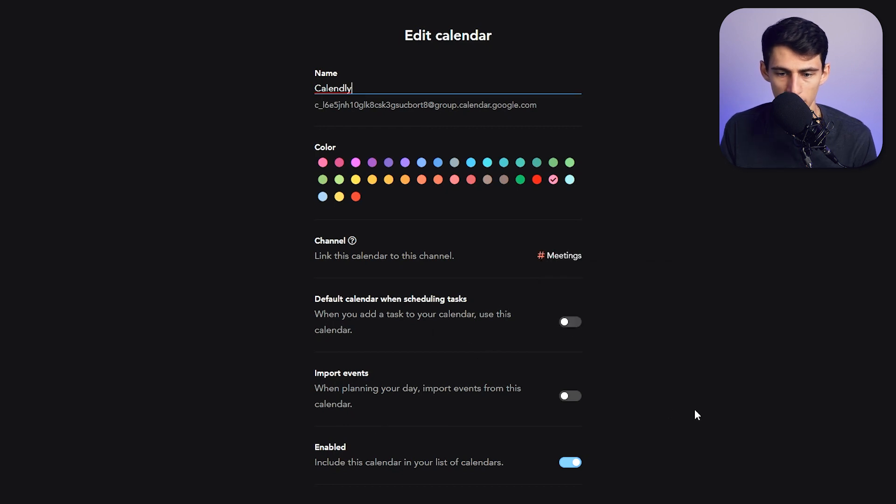
click(569, 396)
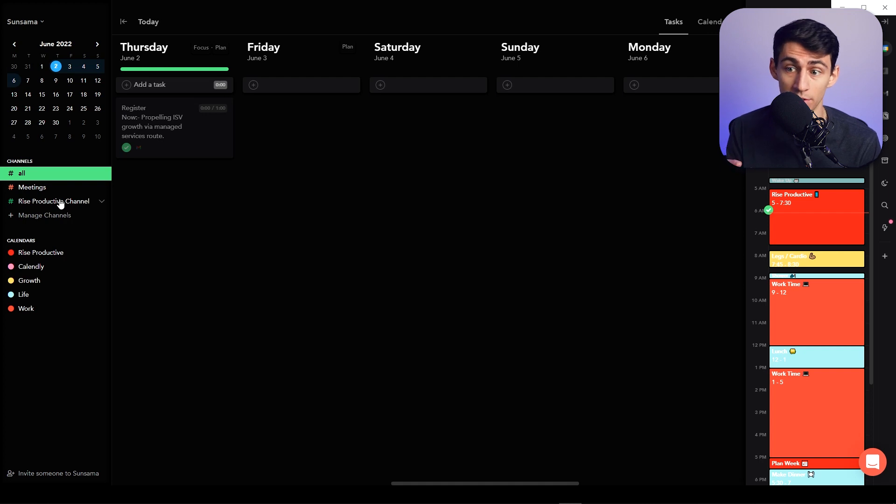
- Add the Rise Productive and RP Weekly Sync calendar events to Thursday's tasks
click(816, 214)
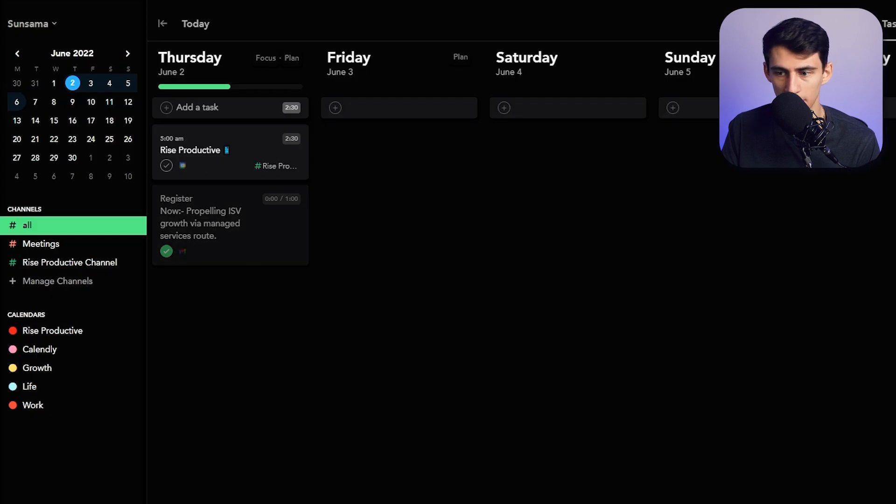
click(815, 433)
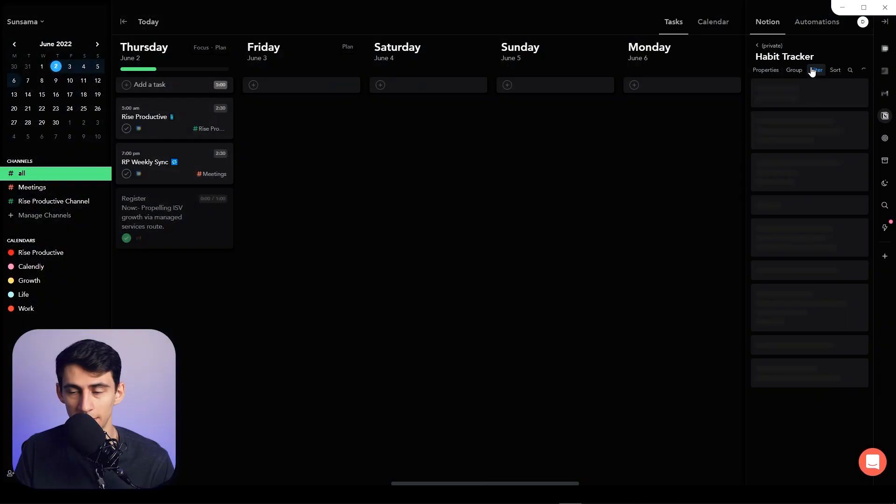
- Drag the Todoist task 'Make a task happen' onto Friday and mark it done
click(815, 70)
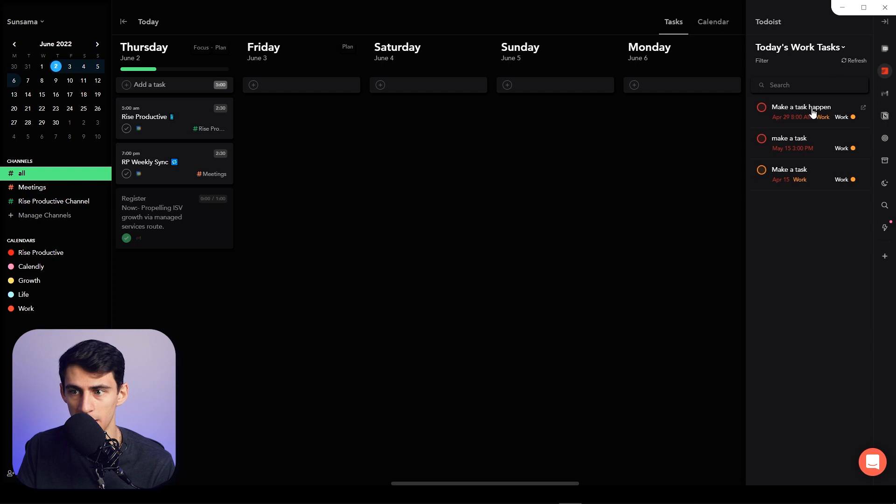
drag(799, 111, 301, 113)
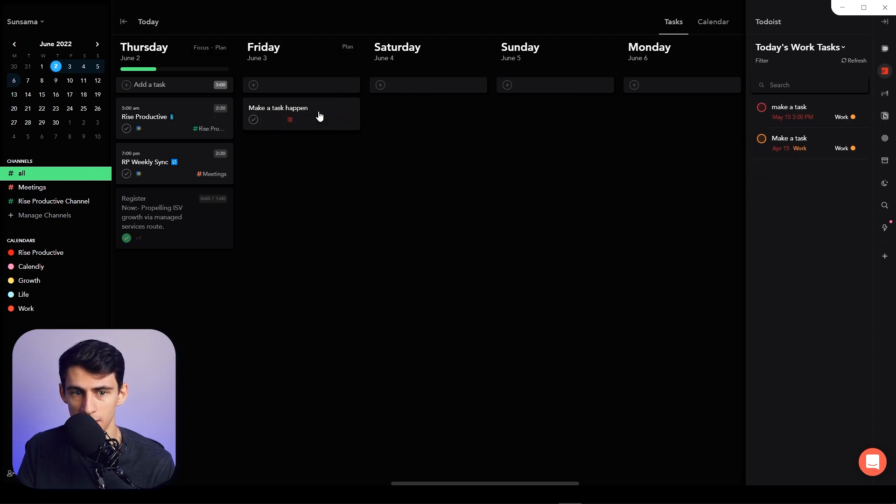
click(278, 108)
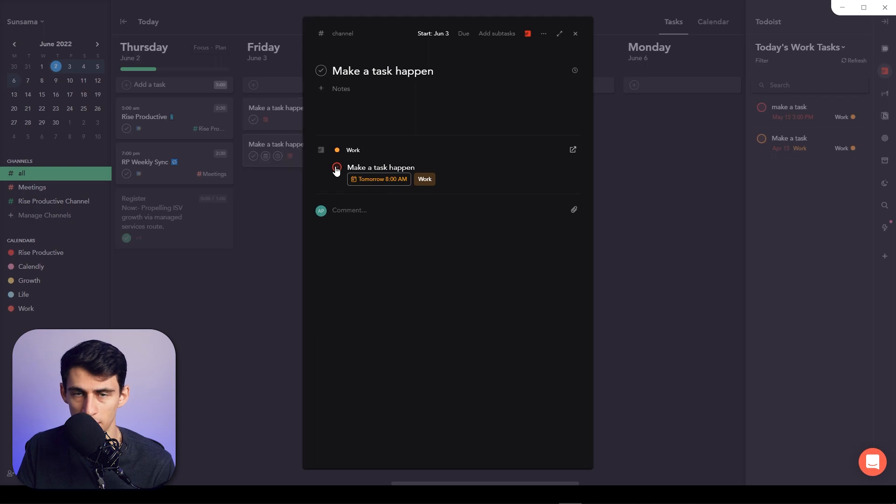
click(320, 70)
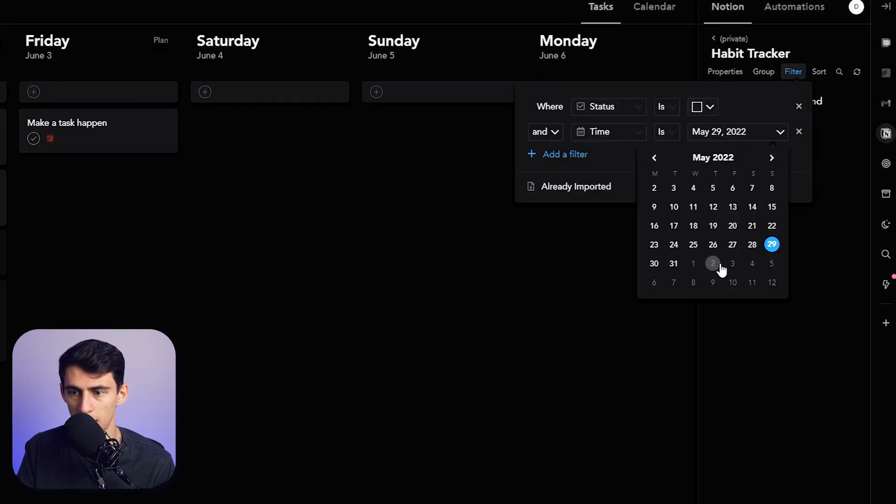
- Filter Habit Tracker to June 2, 2022 and mark Reply to Comments complete on Thursday
click(712, 263)
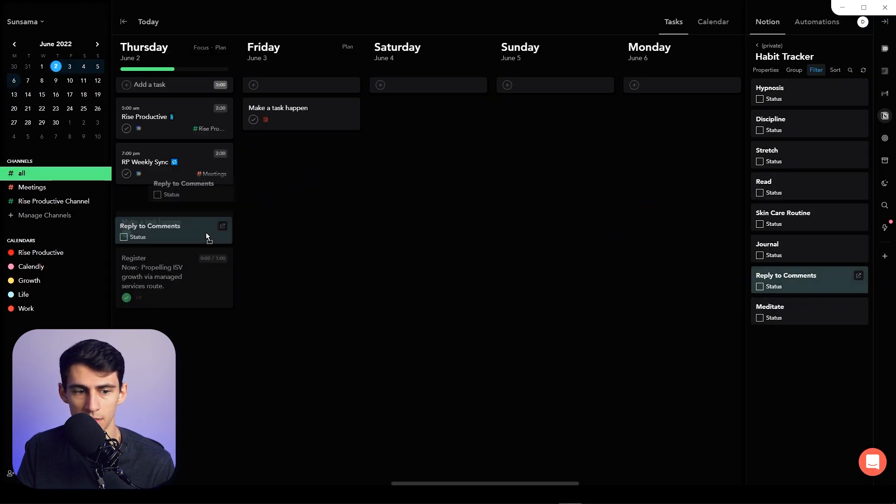
click(150, 225)
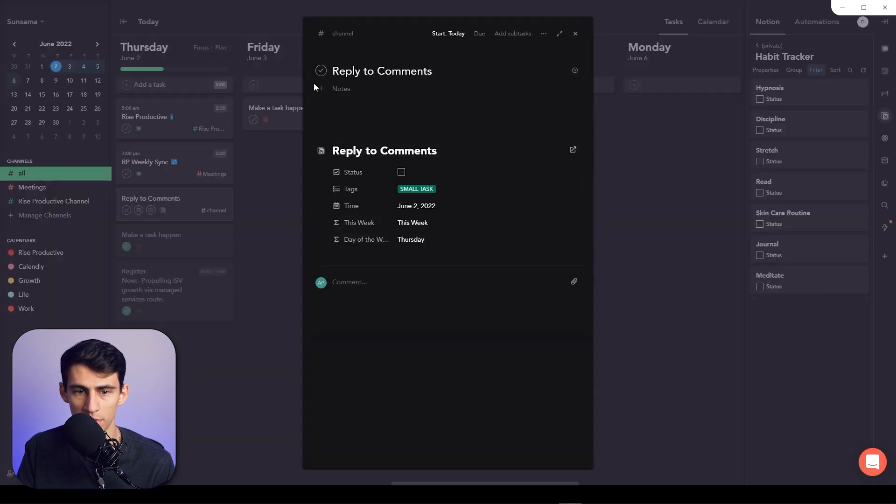
click(402, 171)
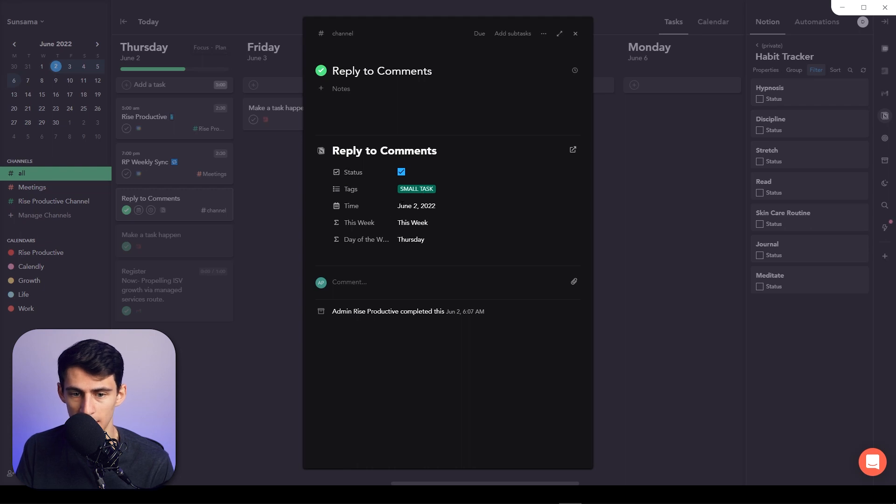
mouse_move(455, 249)
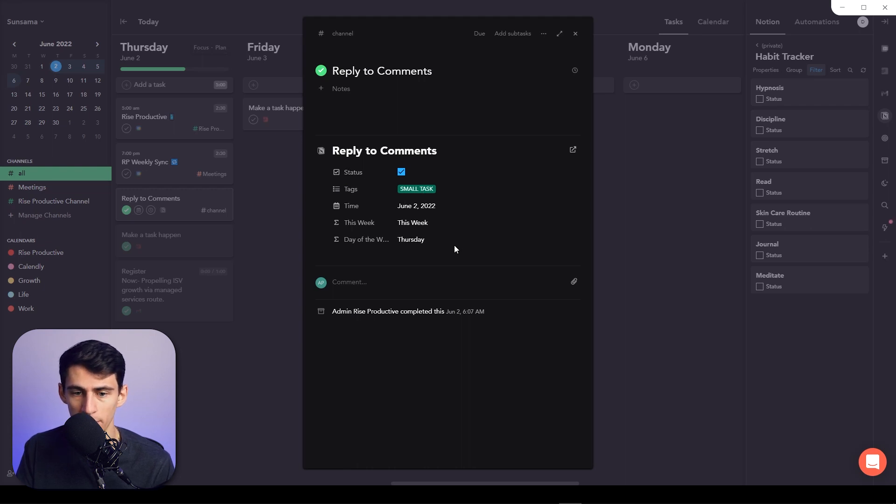
click(576, 34)
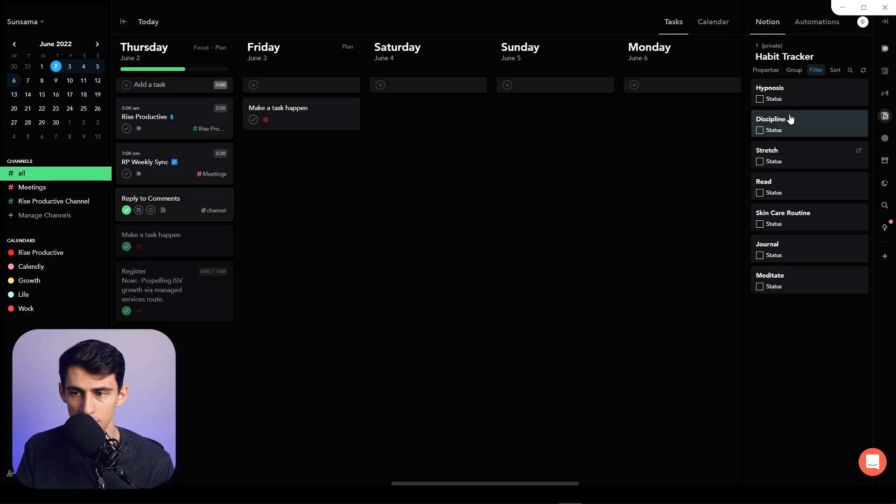
- Preview the Hypnosis habit, view its Notion page, then list Habit Tracker grouping choices
click(770, 87)
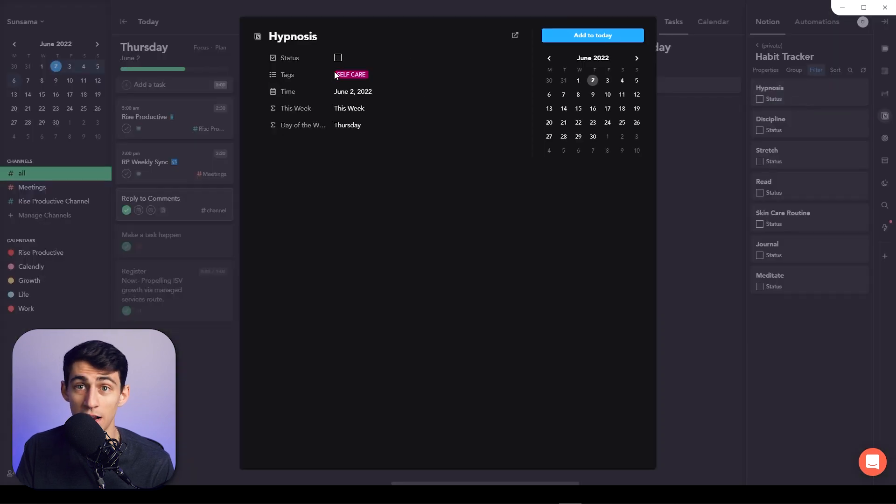
mouse_move(514, 35)
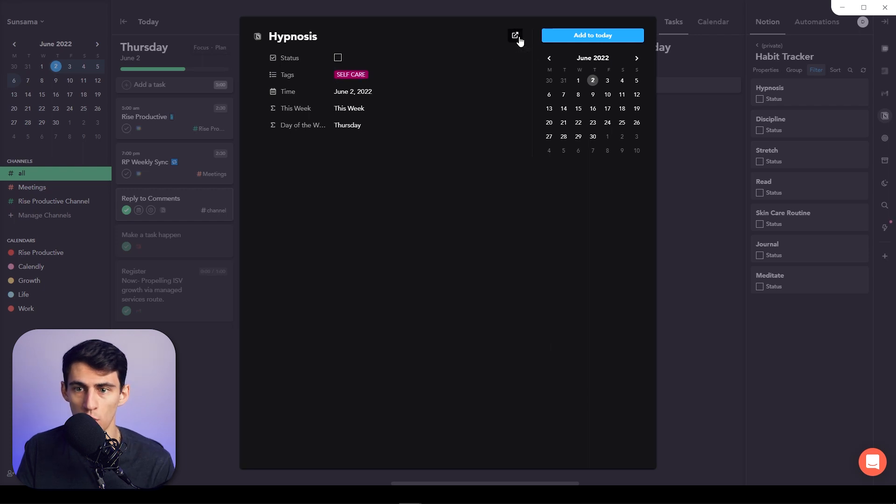
click(513, 36)
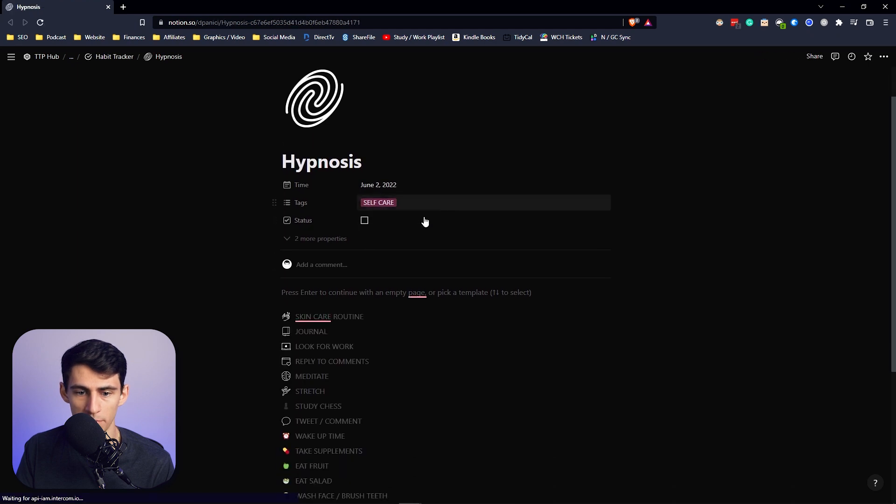
click(793, 70)
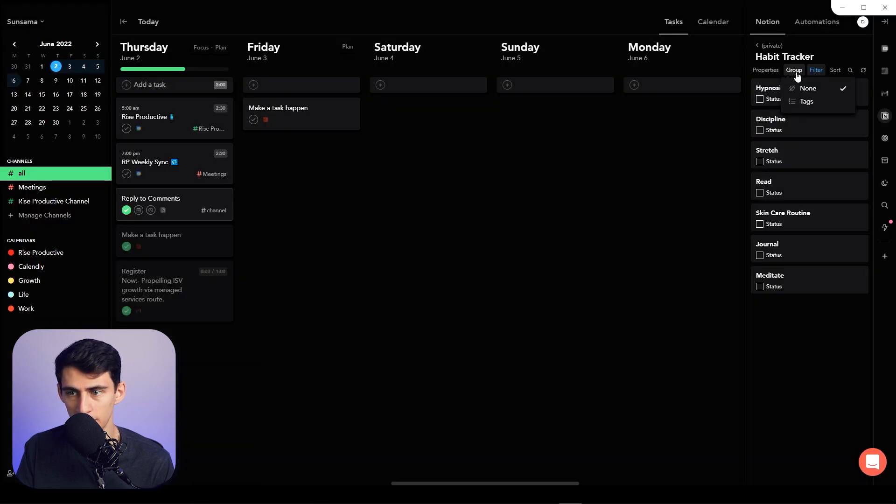